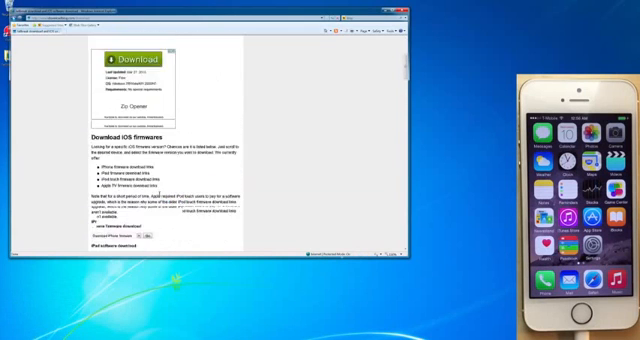
- Scroll the iDownloadBlog downloads page down to the TaiG iOS 8 jailbreak links
{"action": "scroll", "scroll_direction": "up", "scroll_amount": 3}
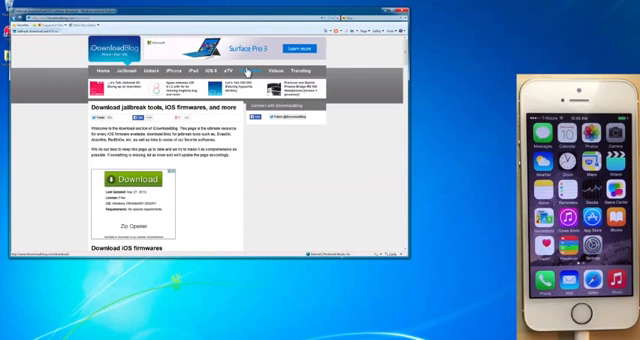
{"action": "scroll", "scroll_direction": "down", "scroll_amount": 3}
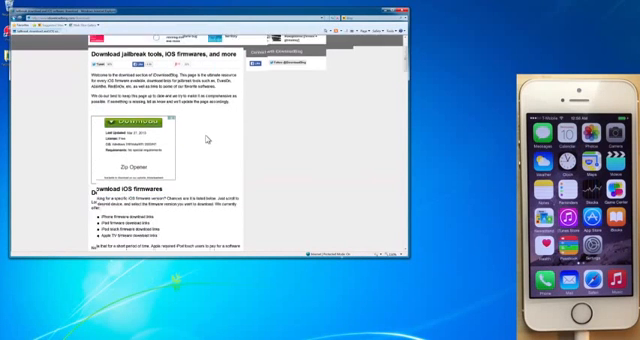
{"action": "scroll", "scroll_direction": "down", "scroll_amount": 3}
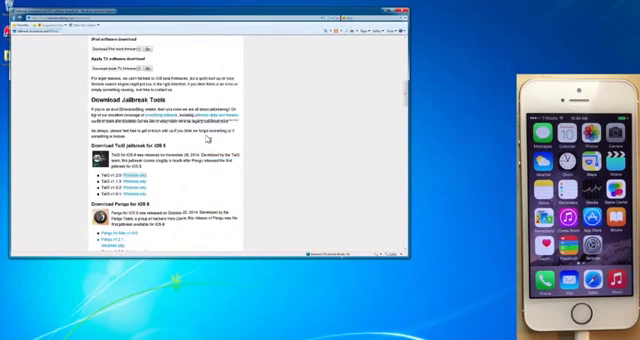
{"action": "scroll", "scroll_direction": "down", "scroll_amount": 3}
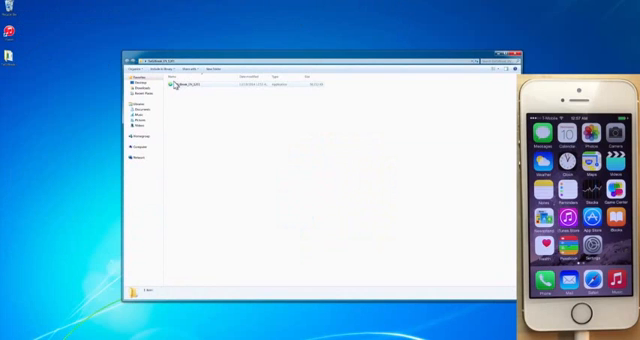
- Run the TaiGJB application from the TaiGJB folder
{"action": "double_click", "coordinate": [185, 85]}
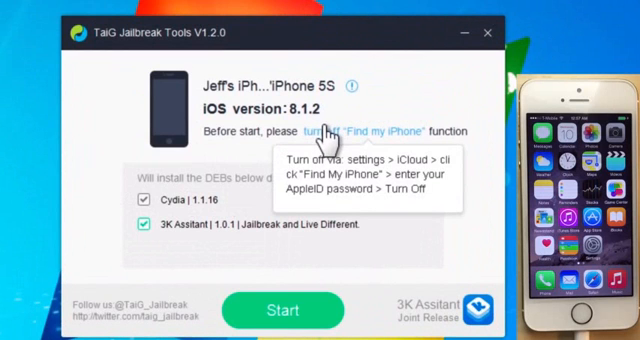
{"action": "mouse_move", "coordinate": [268, 160]}
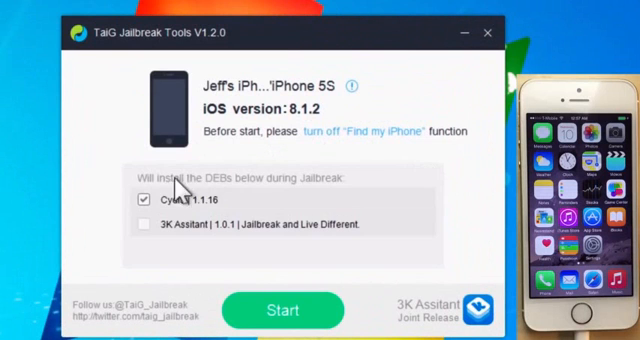
{"action": "mouse_move", "coordinate": [294, 305]}
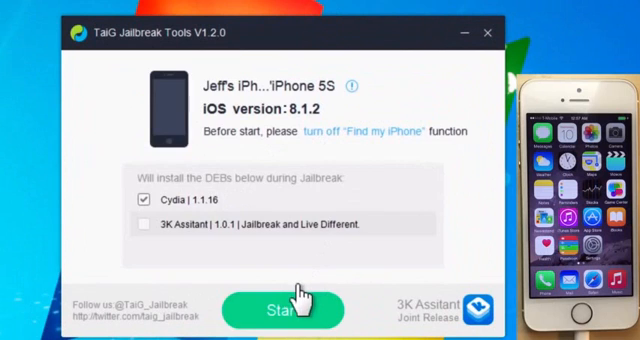
- Start the TaiG jailbreak on the connected iPhone 5S with only Cydia selected
{"action": "left_click", "coordinate": [283, 310]}
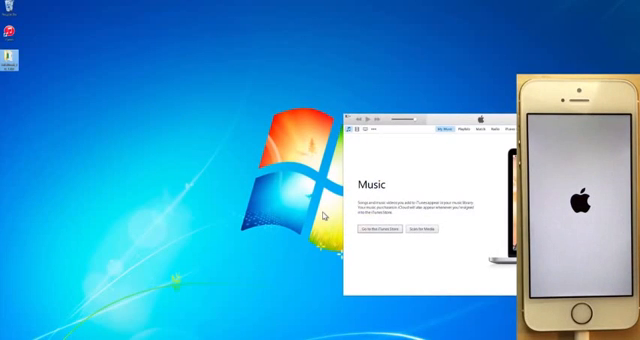
{"action": "mouse_move", "coordinate": [325, 215]}
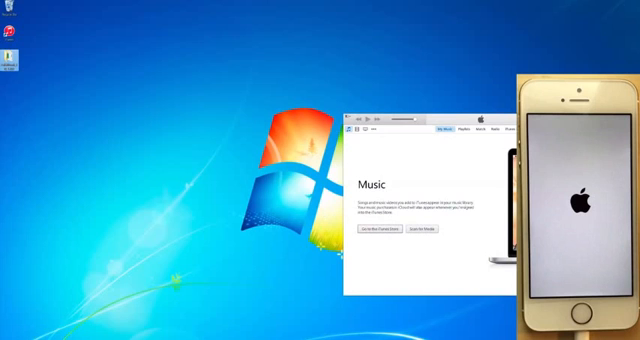